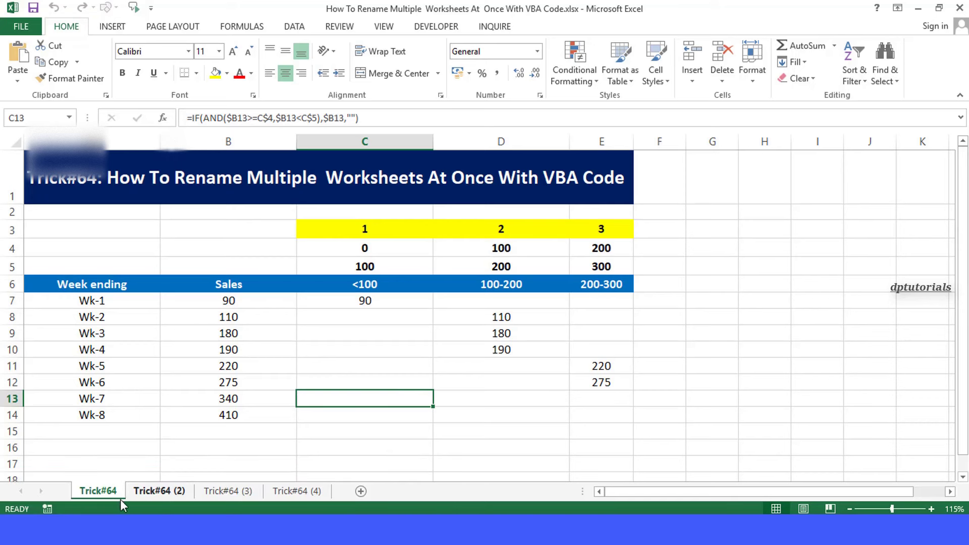
- Browse the existing Trick#64 sheet tabs and create a fifth copy, Trick#64 (5)
click(297, 491)
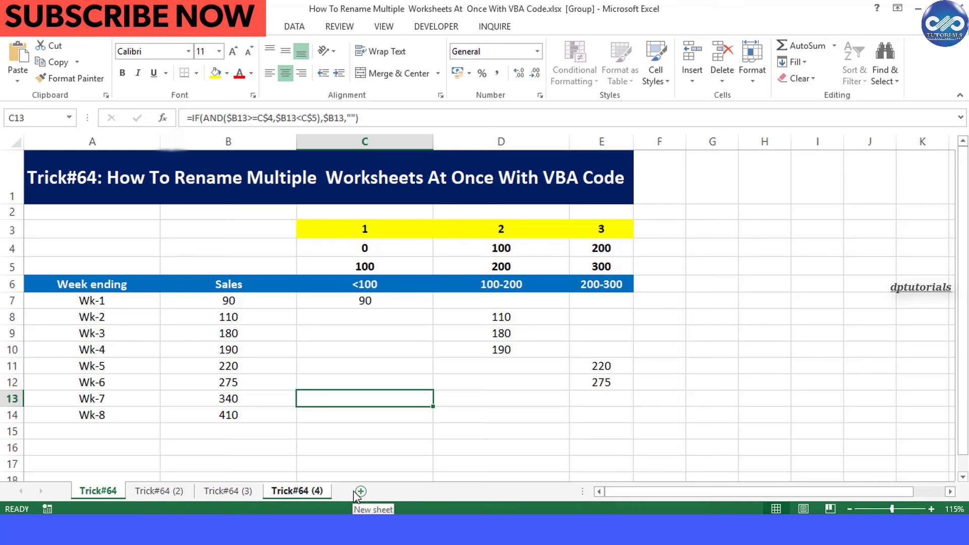
click(227, 490)
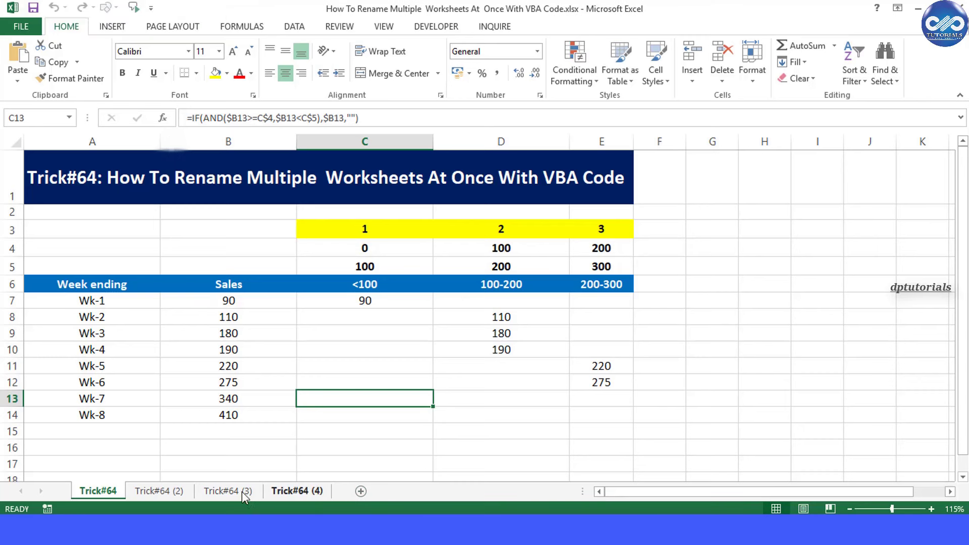
right_click(98, 491)
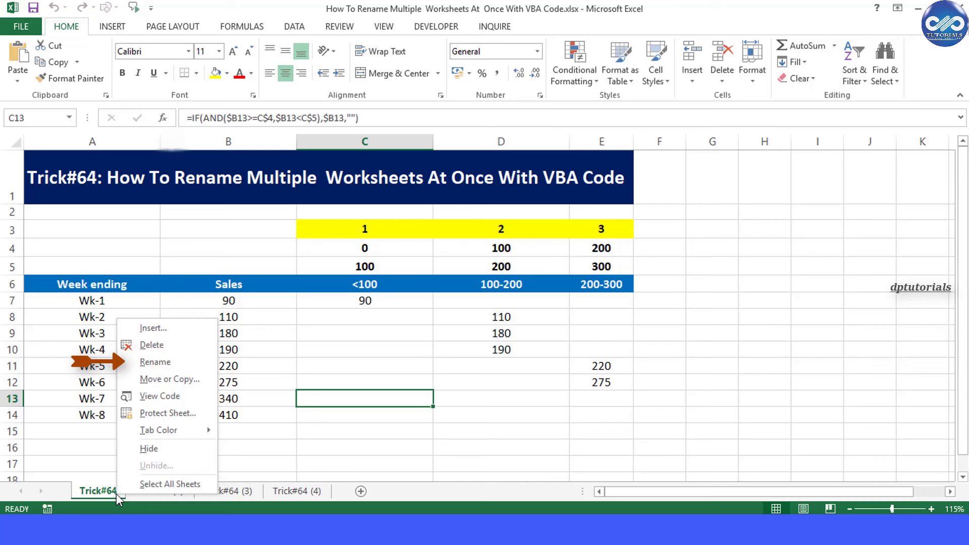
mouse_move(156, 361)
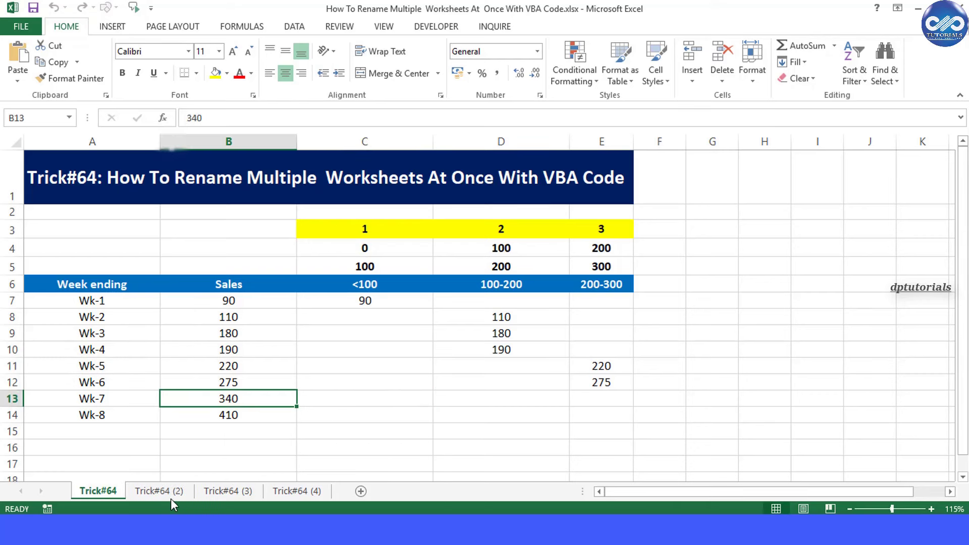
click(158, 490)
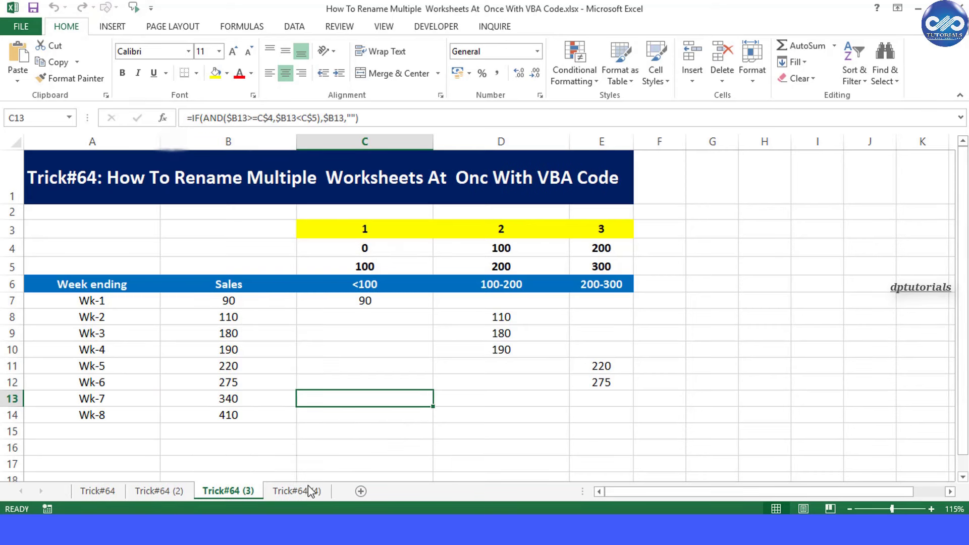
click(296, 490)
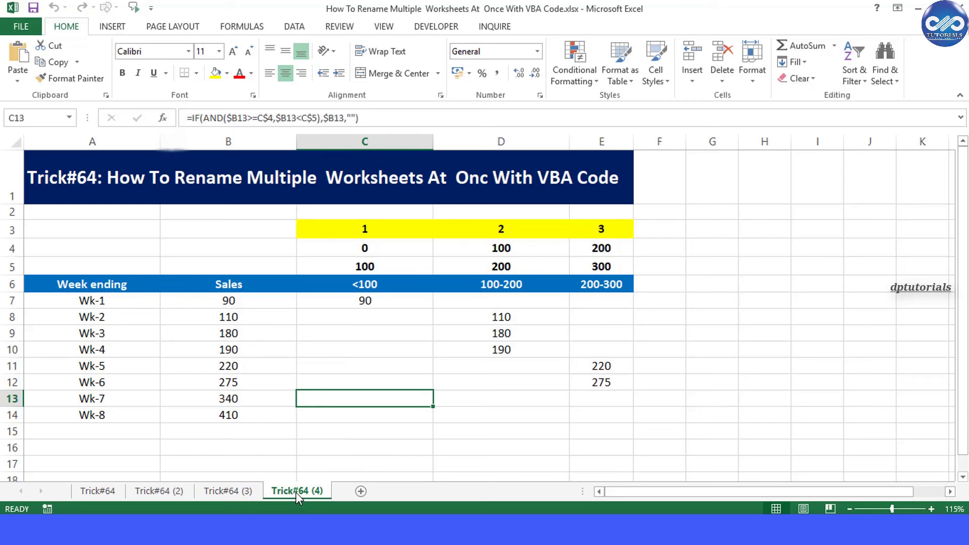
click(359, 490)
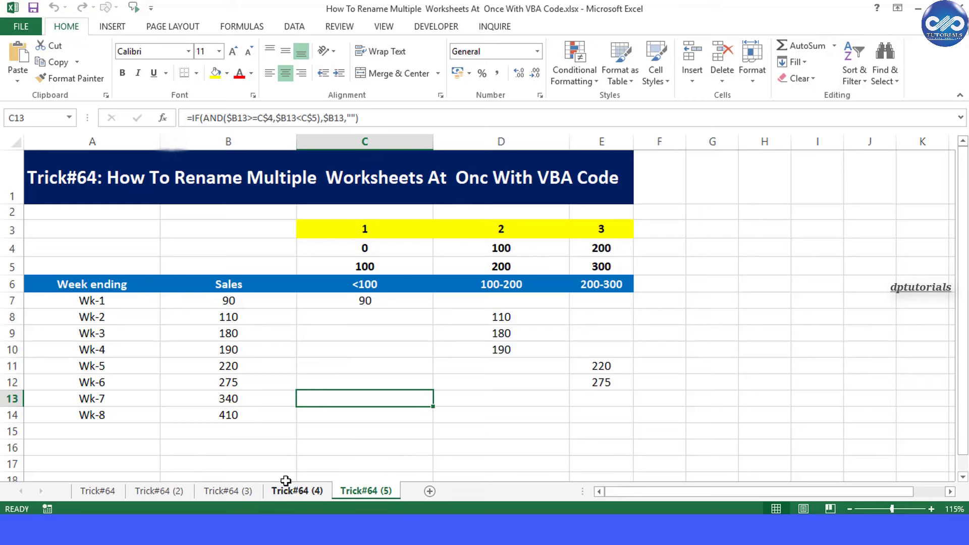
- Check the new Trick#64 (5) sheet and return to the Trick#64 and Trick#64 (2) tabs
click(228, 491)
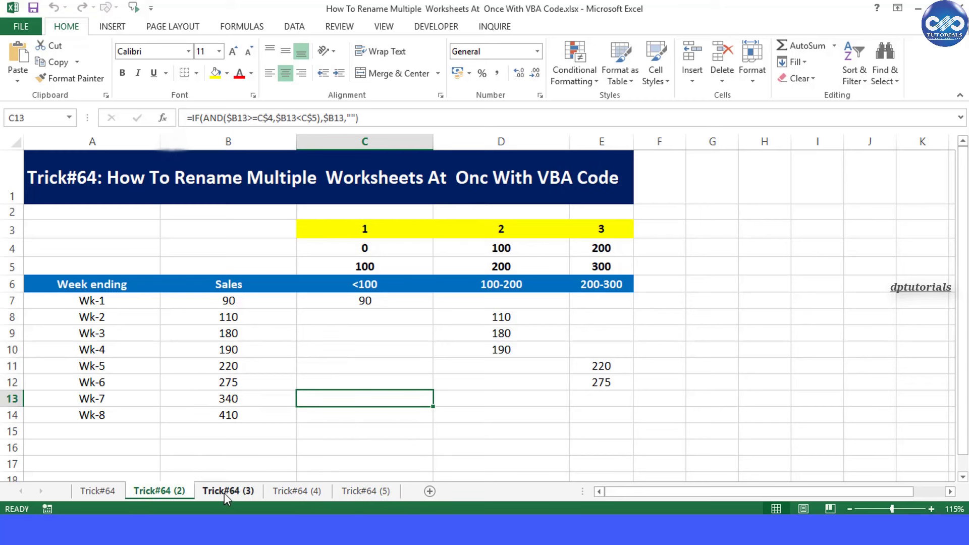
click(365, 491)
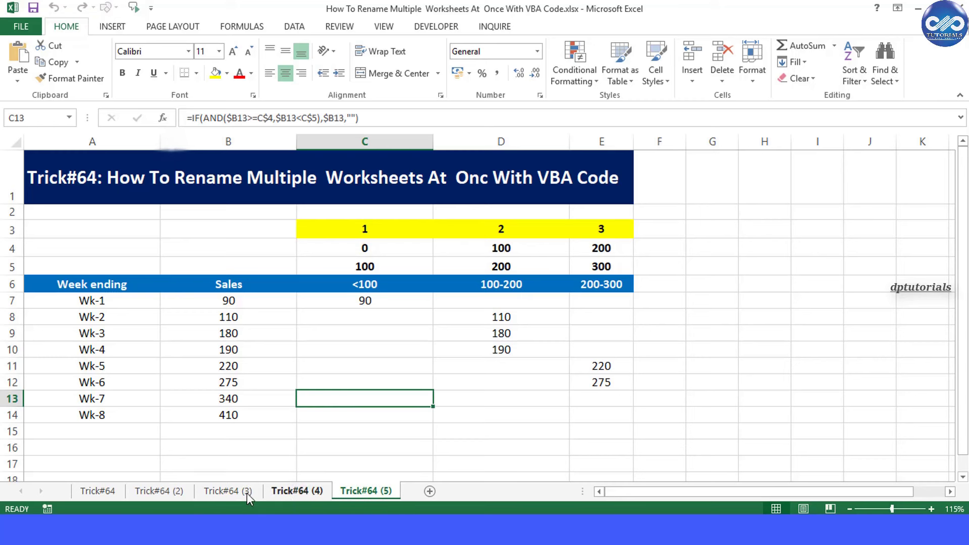
click(97, 490)
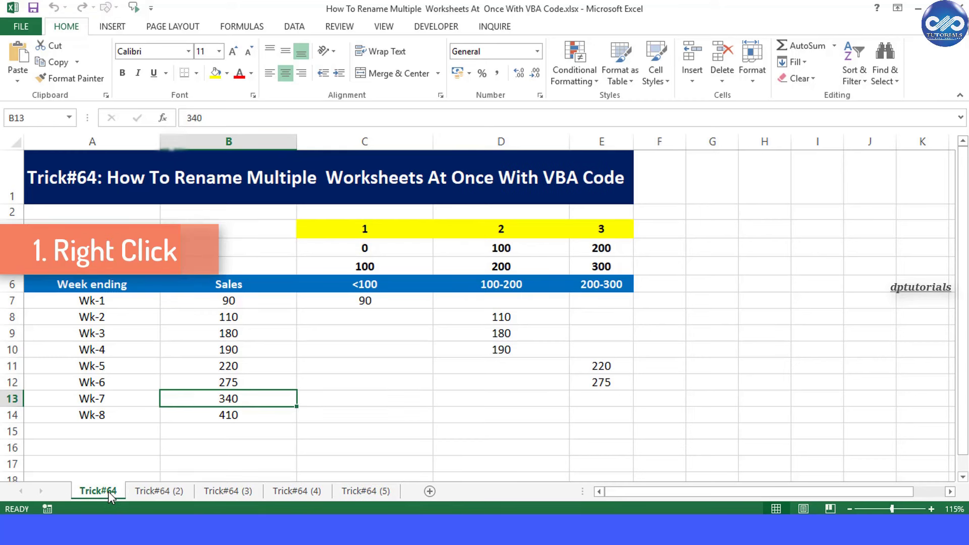
click(159, 490)
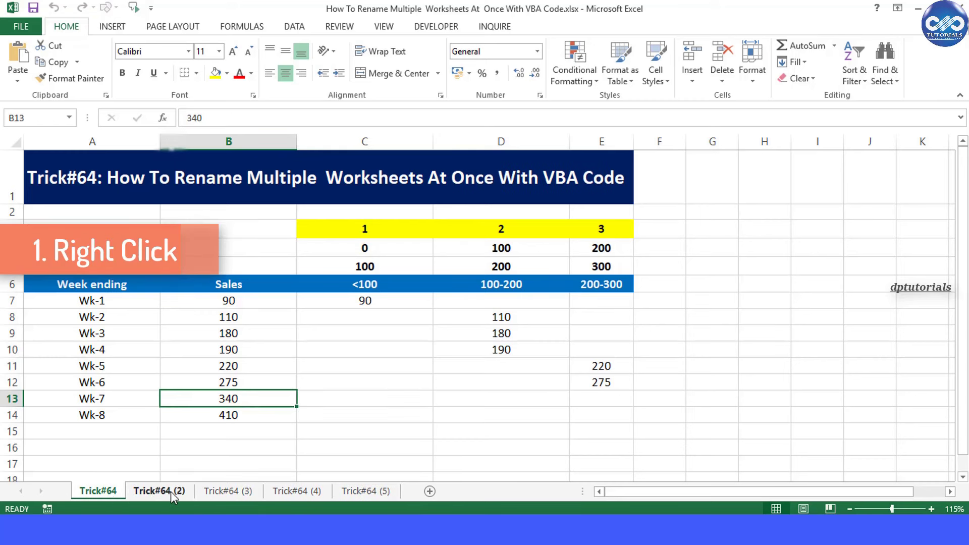
- Open the VBA editor (Alt+F11) on the code for the Trick#64 (2) worksheet
right_click(160, 490)
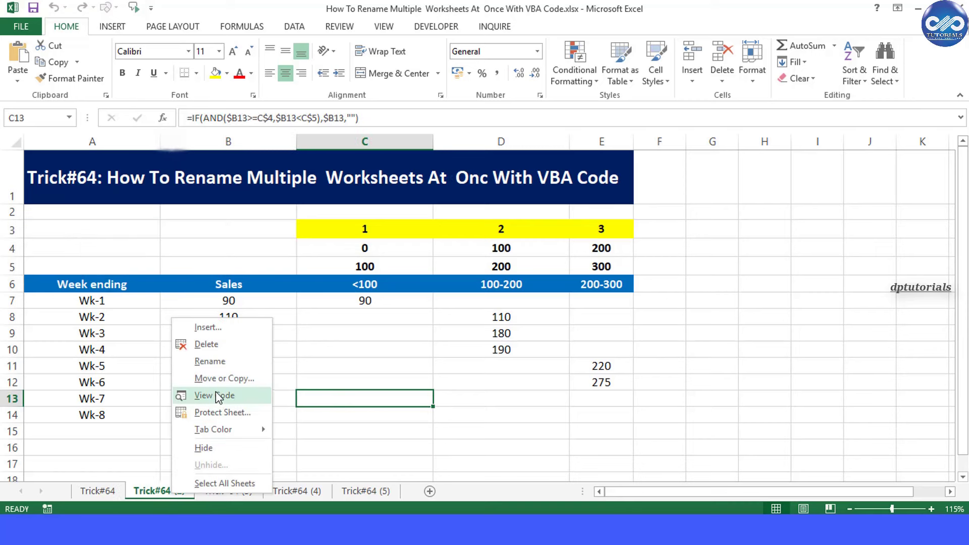
key(Alt+F11)
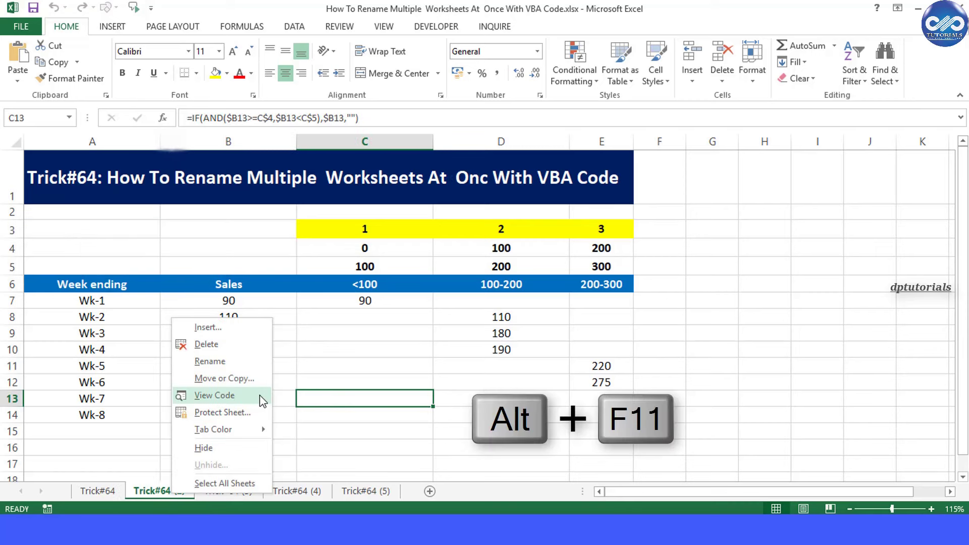
click(214, 395)
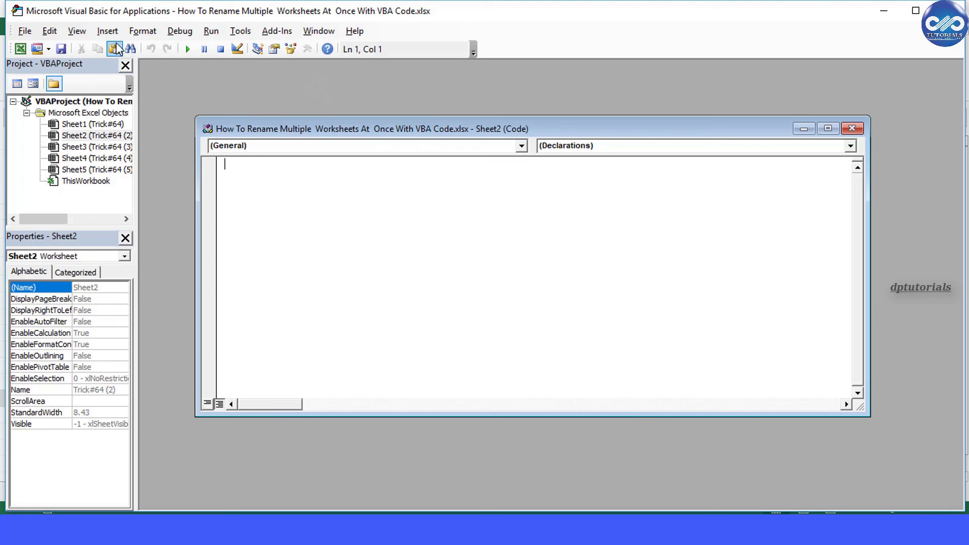
- Insert a new code module in the VBA project for the renaming macro
click(106, 32)
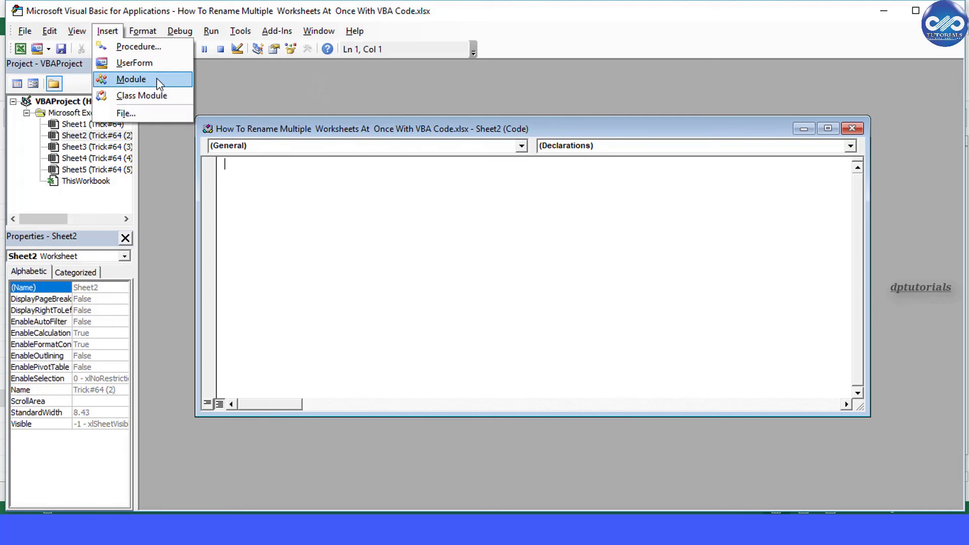
click(130, 79)
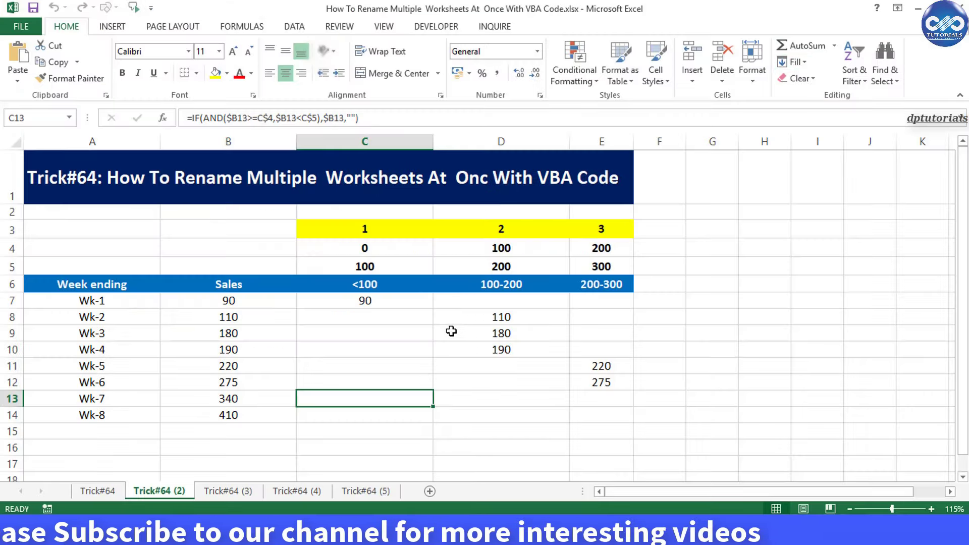
- Show the View Macros list containing ChangeWorkSheetName from the View ribbon
click(364, 350)
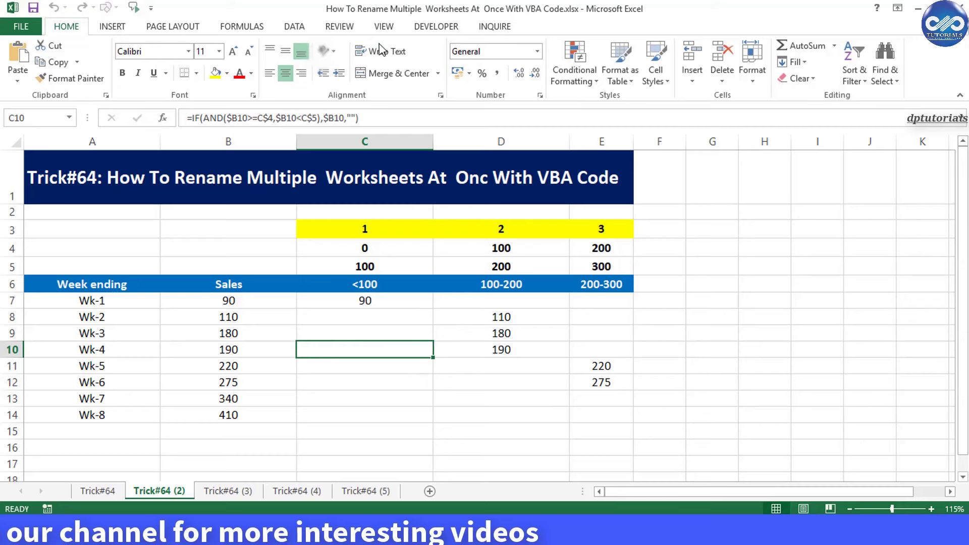
click(383, 26)
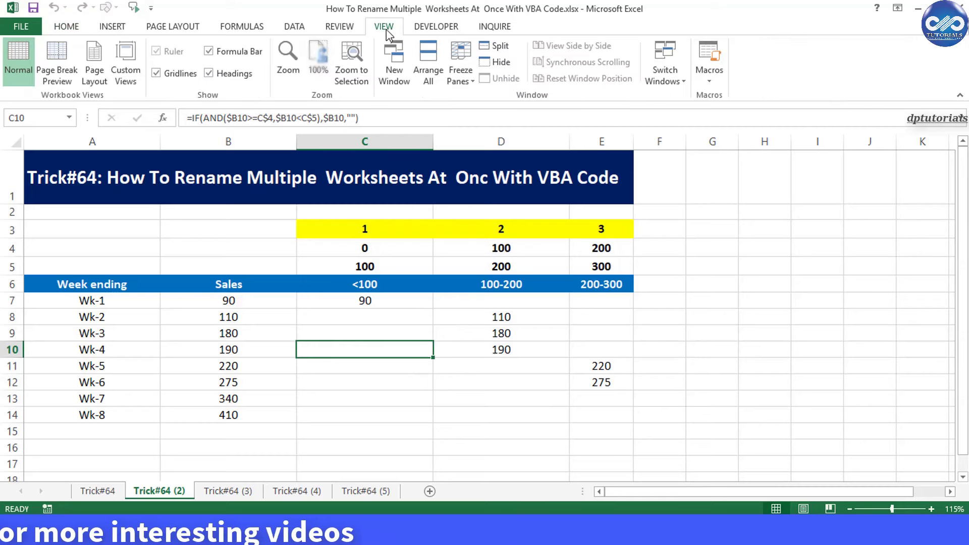
click(709, 58)
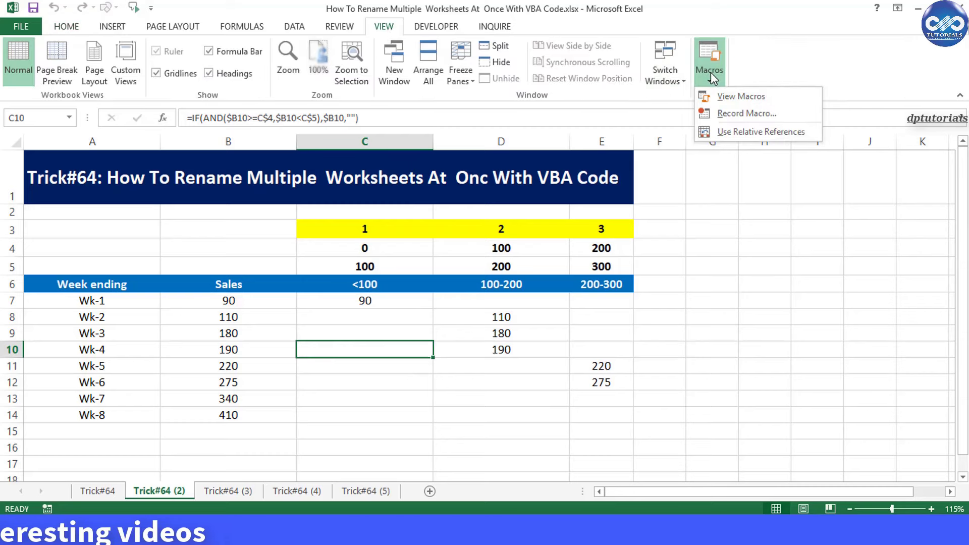
click(740, 96)
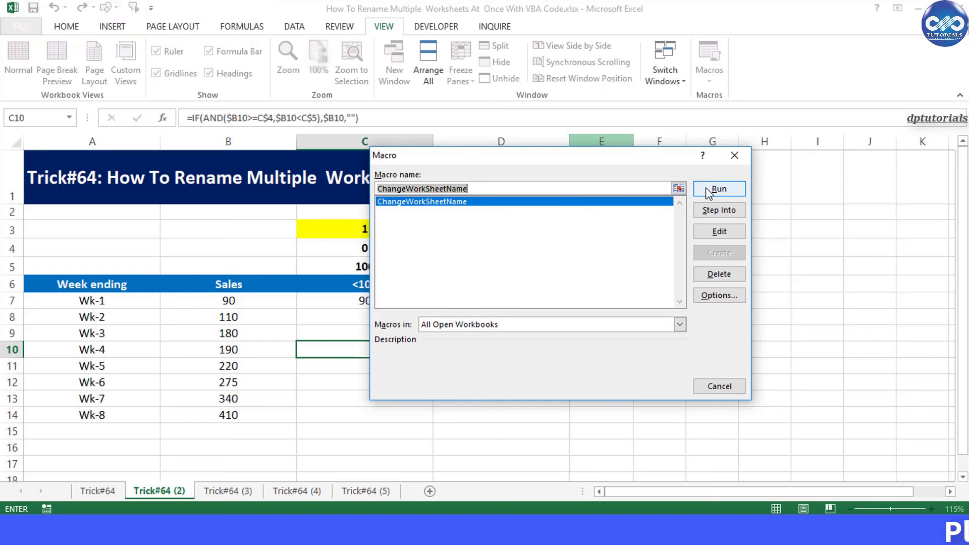
- Run ChangeWorkSheetName and confirm dptutorials as the base sheet name in its prompt
click(719, 189)
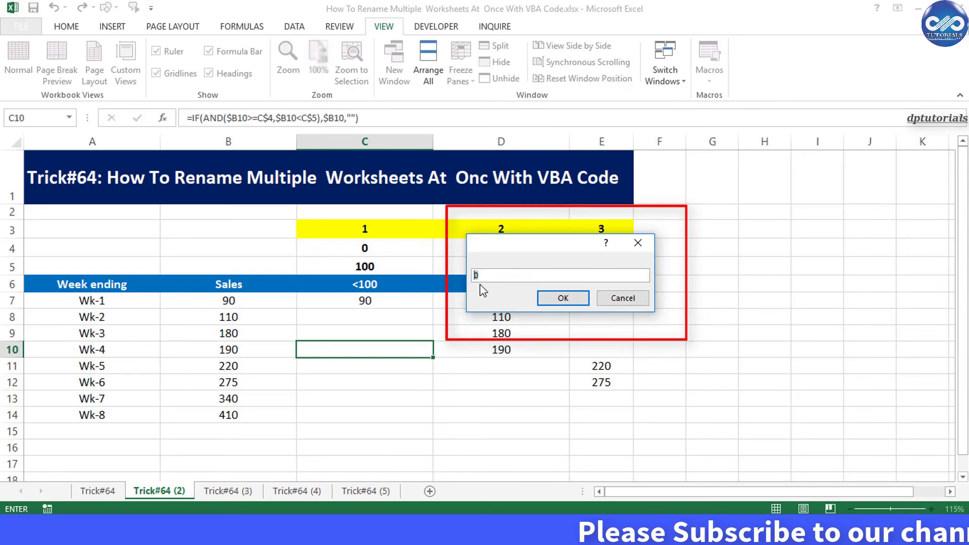
text(dptutorials)
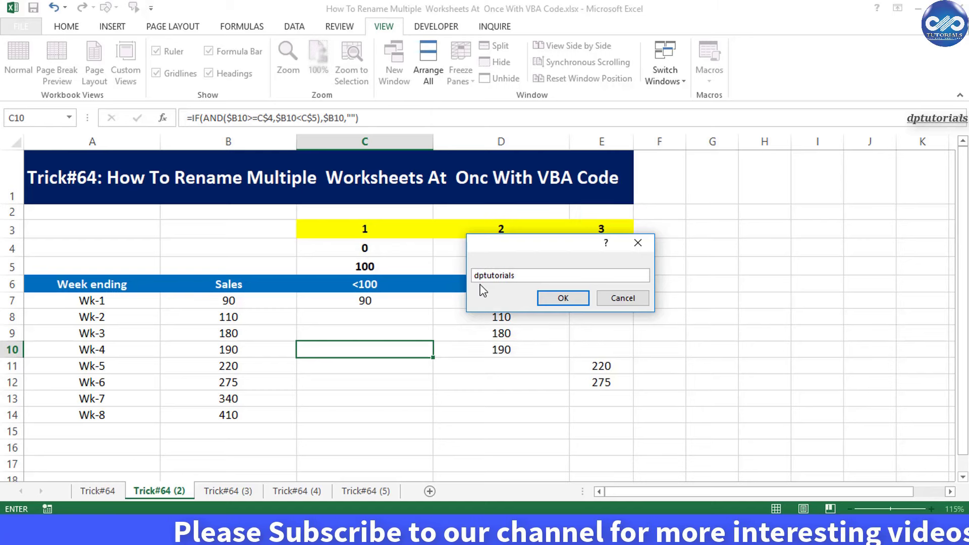
click(562, 297)
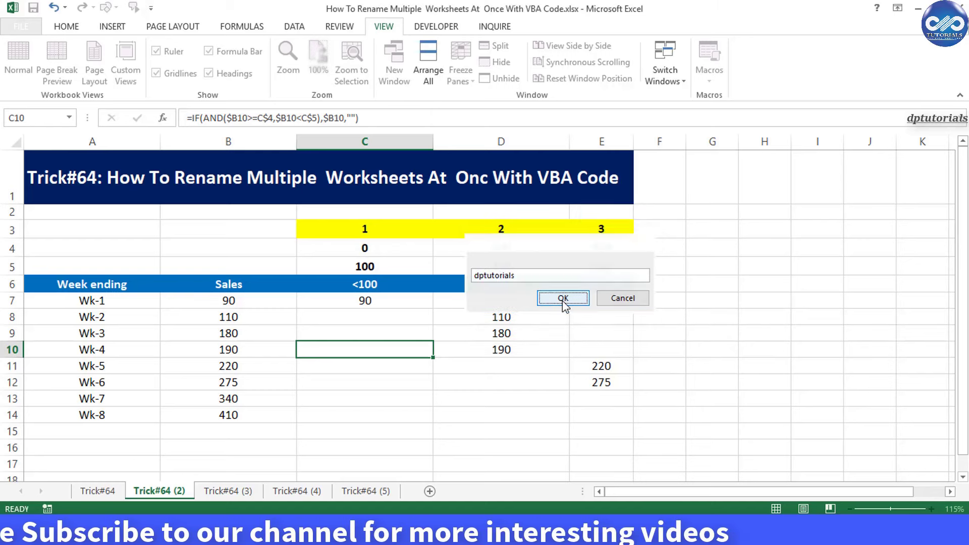
- Verify the renamed dptutorials1, dptutorials3 and dptutorials5 sheet tabs
click(562, 298)
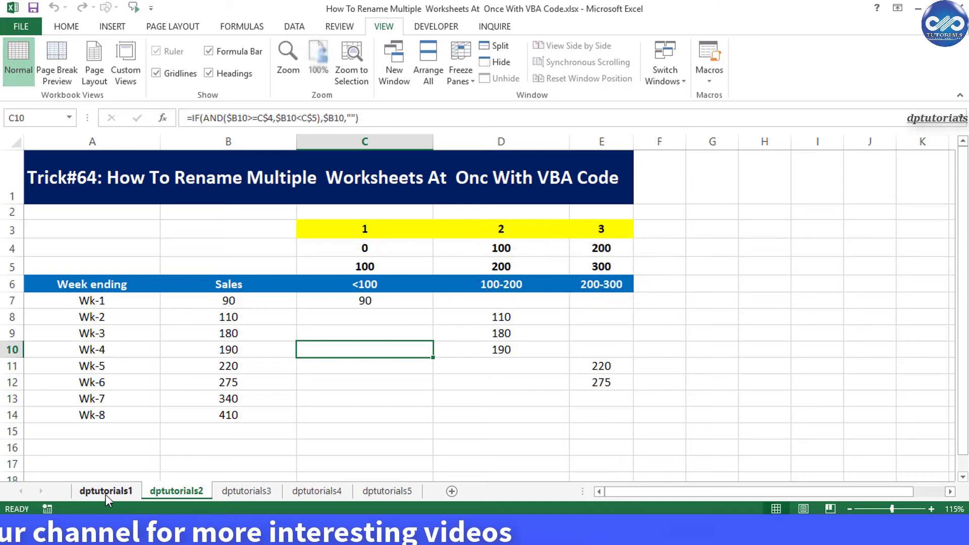
click(246, 491)
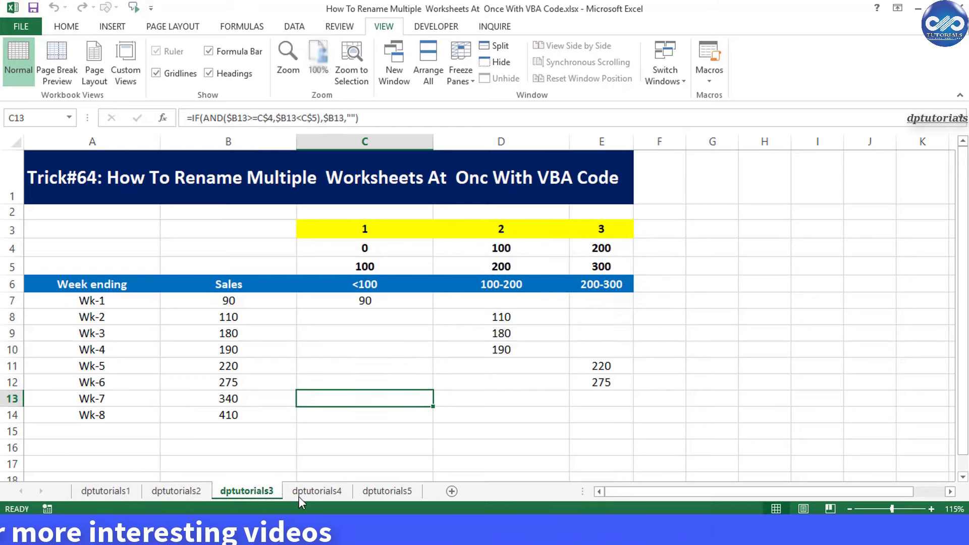
click(386, 490)
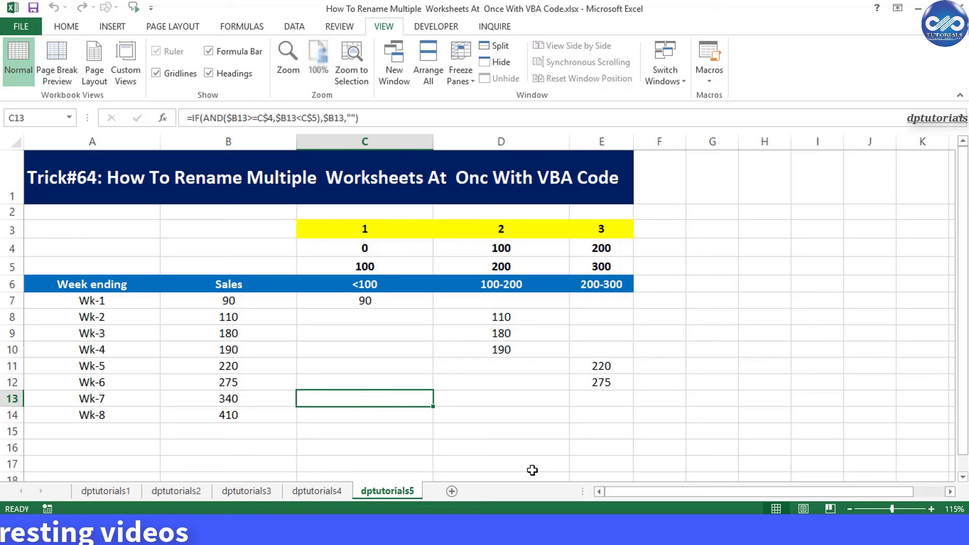
mouse_move(546, 389)
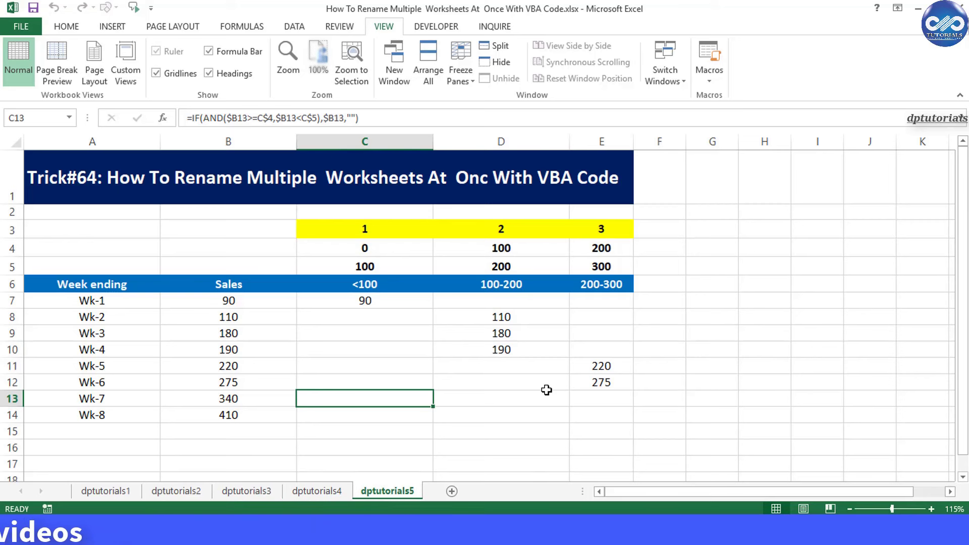